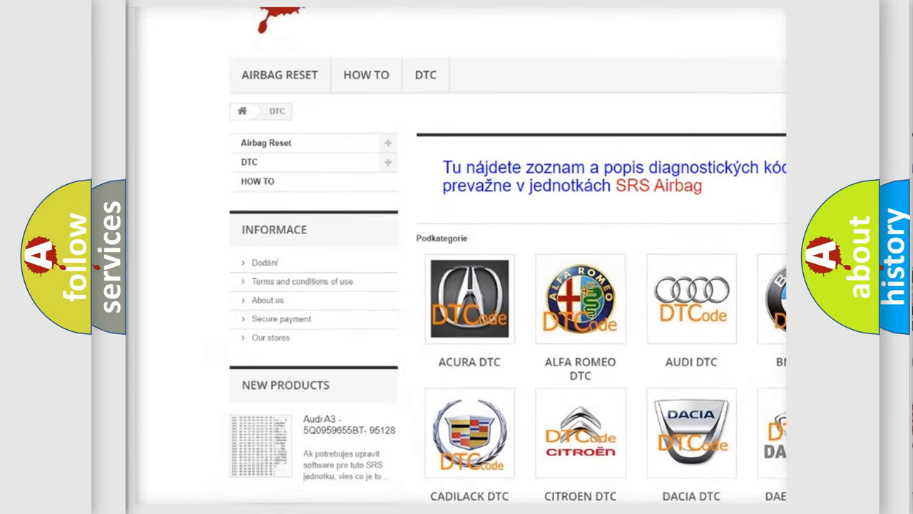
{"action": "scroll", "scroll_direction": "down", "scroll_amount": 3}
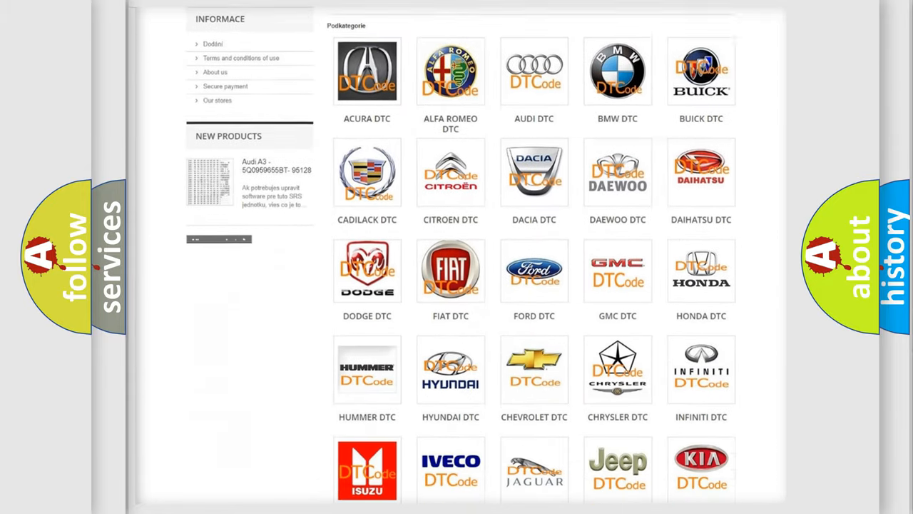
{"action": "scroll", "scroll_direction": "down", "scroll_amount": 3}
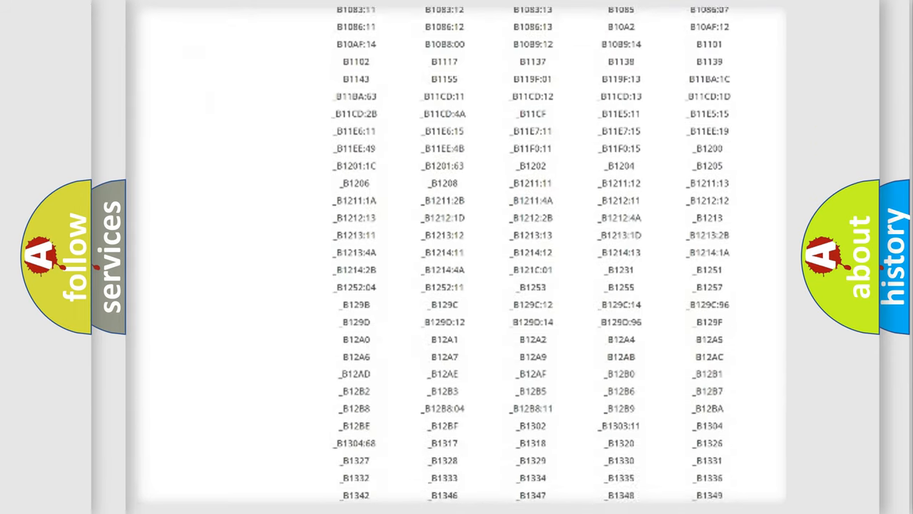
{"action": "scroll", "scroll_direction": "down", "scroll_amount": 3}
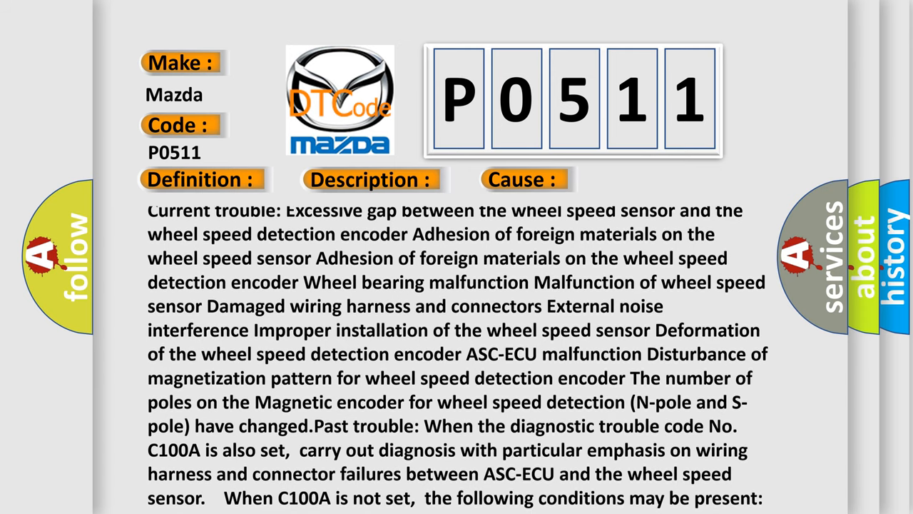
{"action": "scroll", "scroll_direction": "down", "scroll_amount": 3}
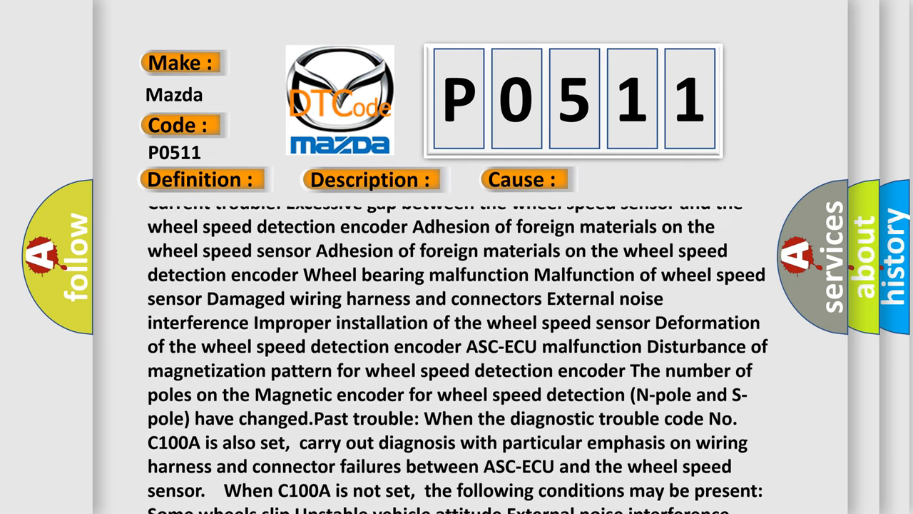
{"action": "scroll", "scroll_direction": "down", "scroll_amount": 3}
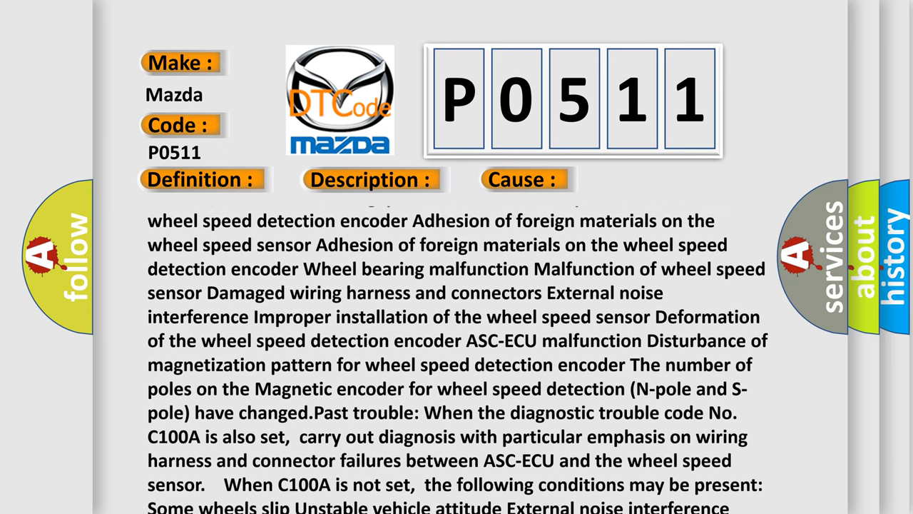
{"action": "scroll", "scroll_direction": "up", "scroll_amount": 3}
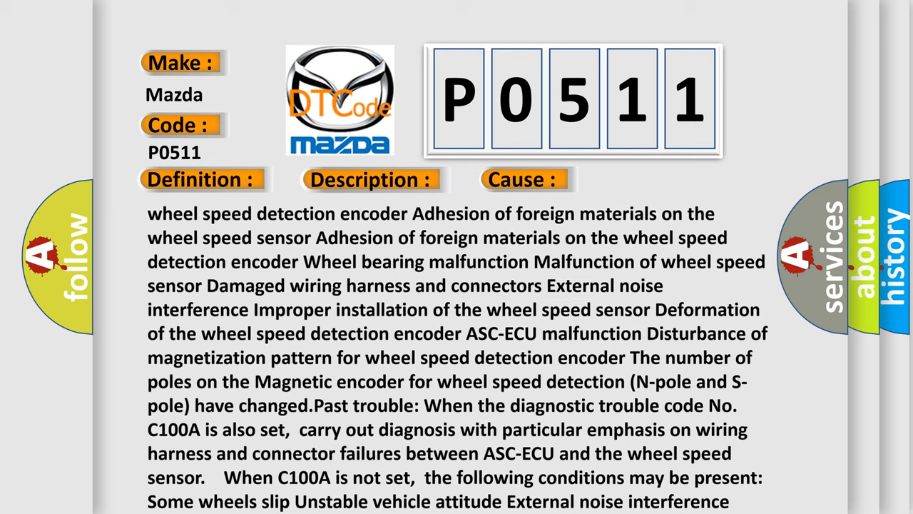
{"action": "scroll", "scroll_direction": "down", "scroll_amount": 3}
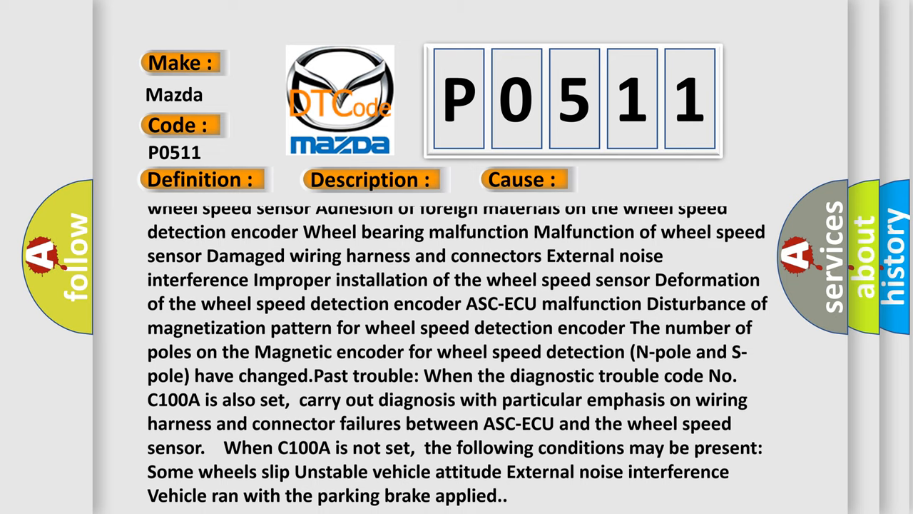
{"action": "scroll", "scroll_direction": "down", "scroll_amount": 3}
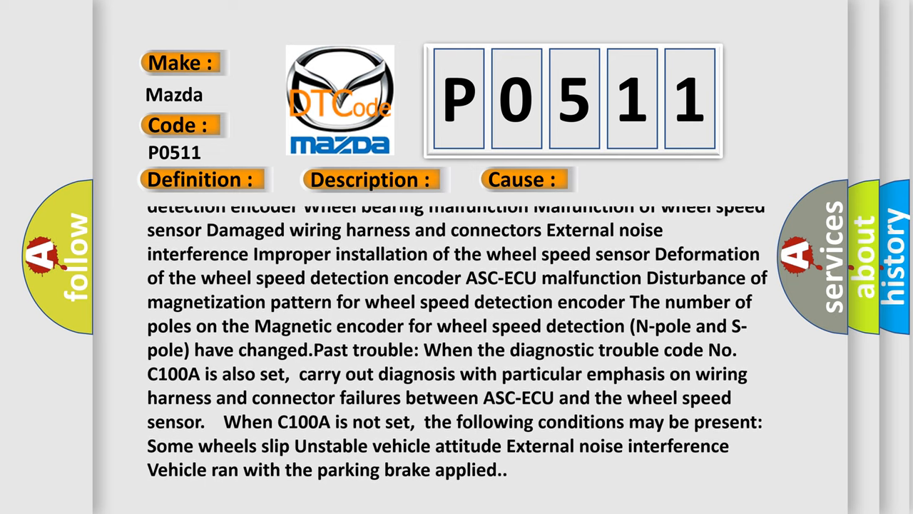
{"action": "scroll", "scroll_direction": "up", "scroll_amount": 3}
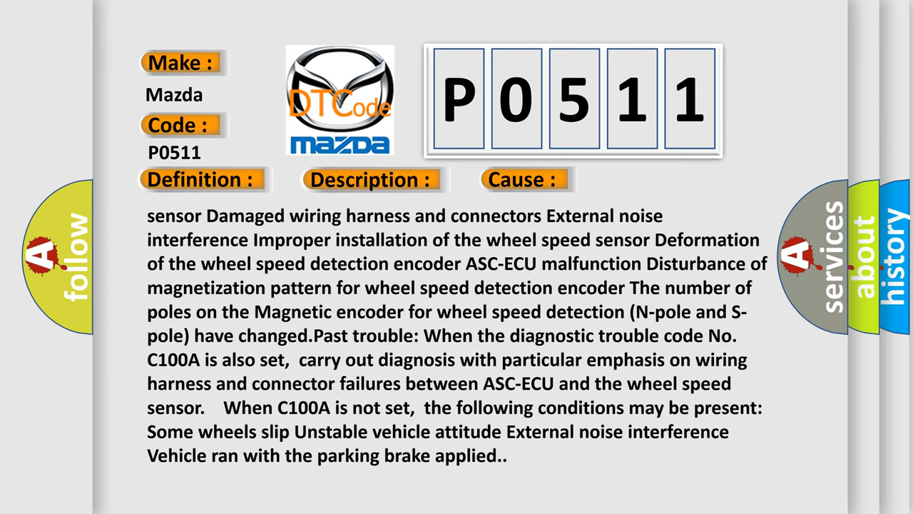
{"action": "scroll", "scroll_direction": "down", "scroll_amount": 3}
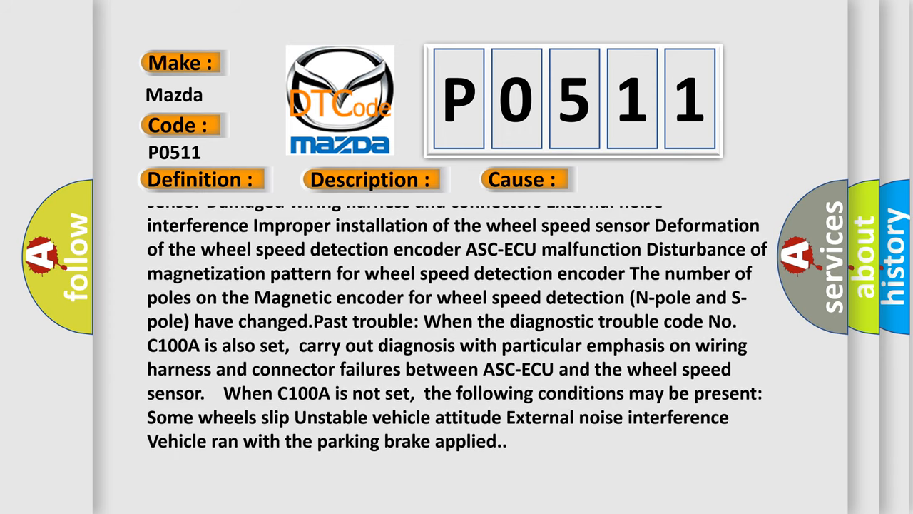
{"action": "scroll", "scroll_direction": "up", "scroll_amount": 3}
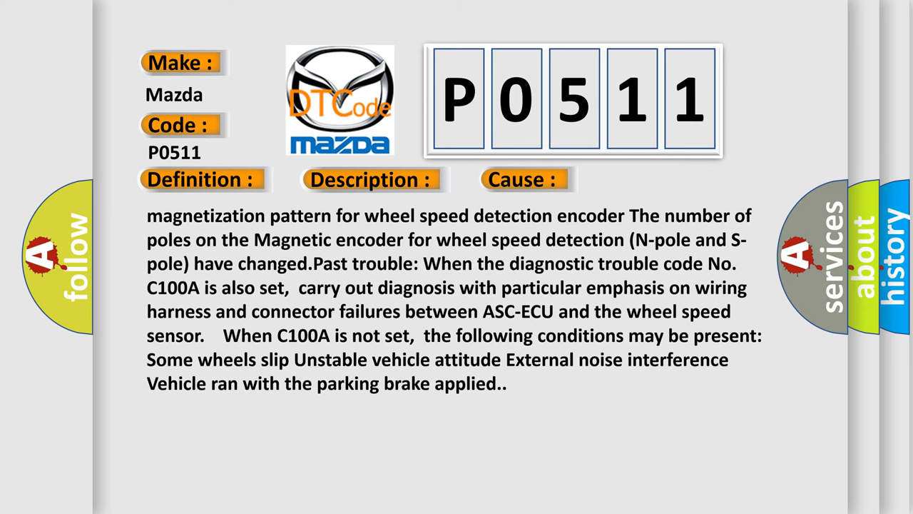
{"action": "scroll", "scroll_direction": "up", "scroll_amount": 3}
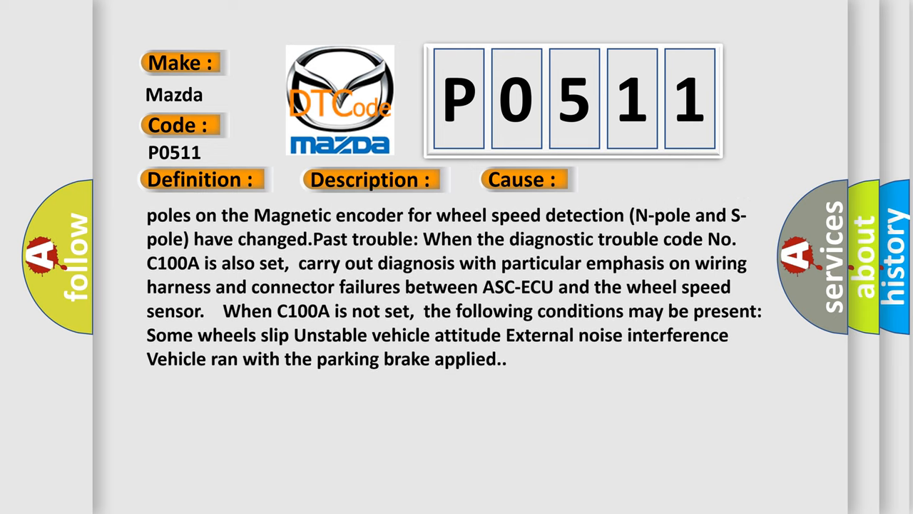
{"action": "scroll", "scroll_direction": "up", "scroll_amount": 3}
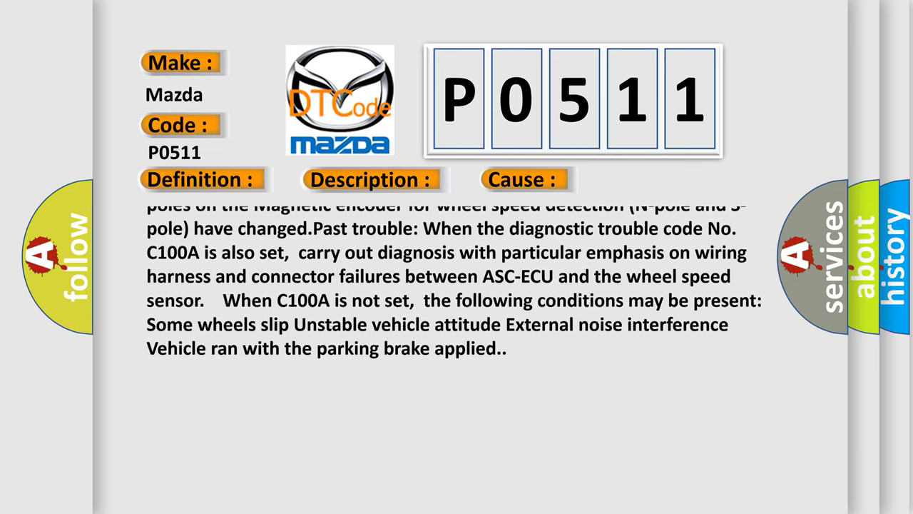